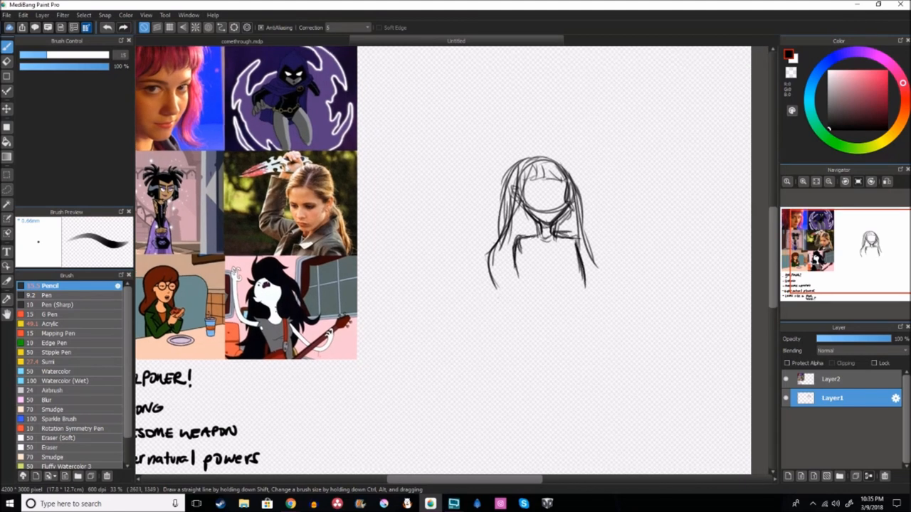
Sketch the figure's space buns, hair and long open jacket in pencil on Layer1
scroll("down", 3)
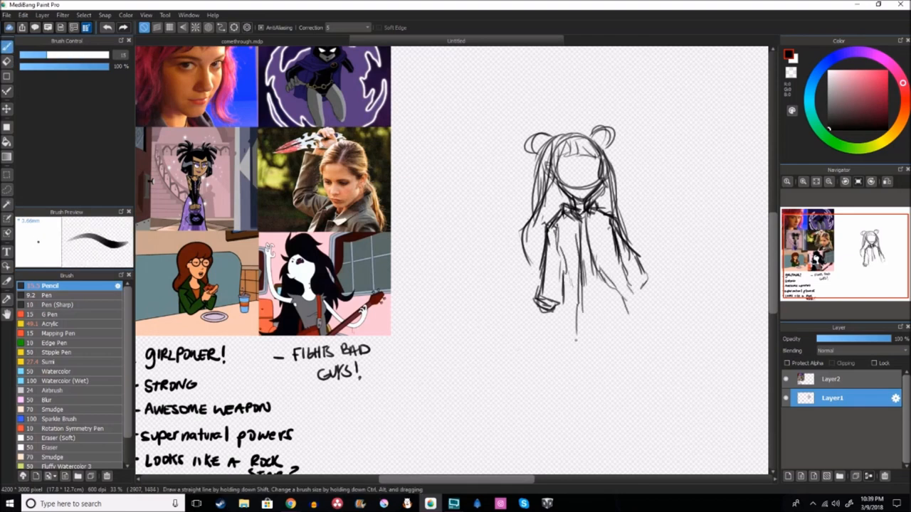
scroll("down", 3)
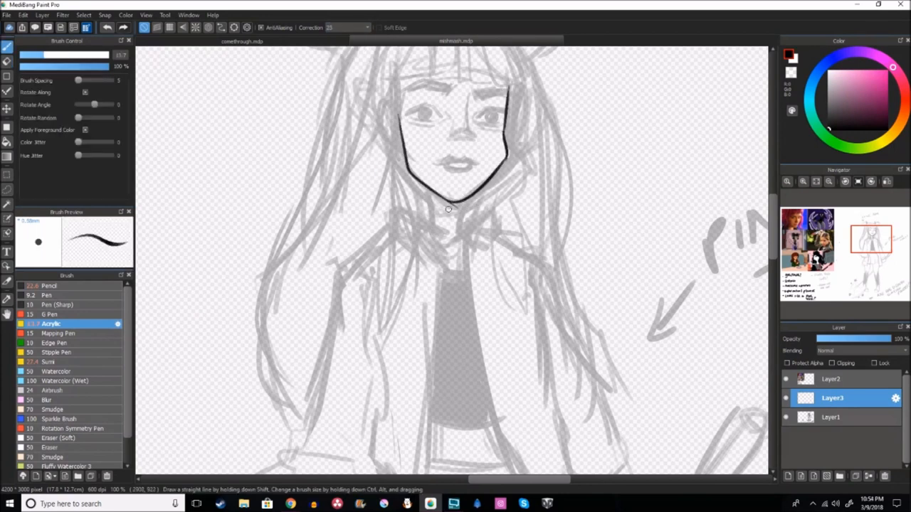
Trace the jawline and face outline with the Acrylic brush on Layer3
left_click_drag(448, 199, 468, 239)
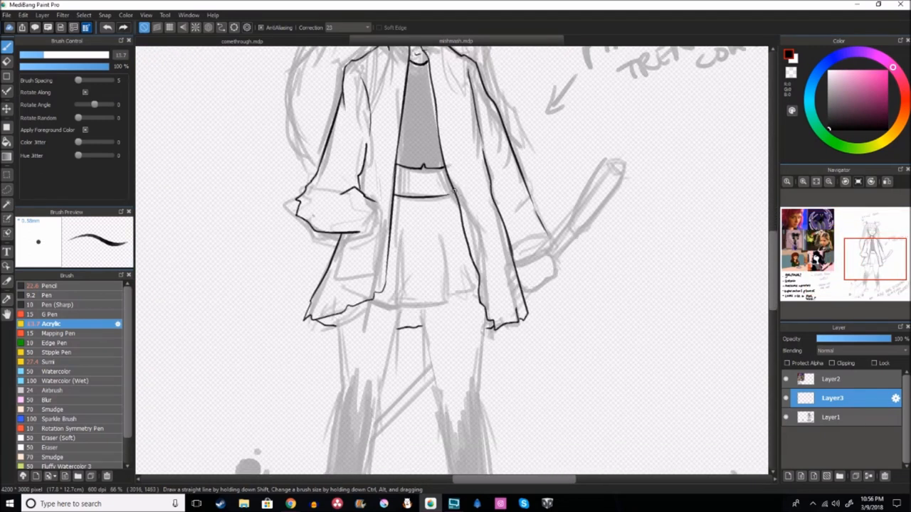
scroll("down", 3)
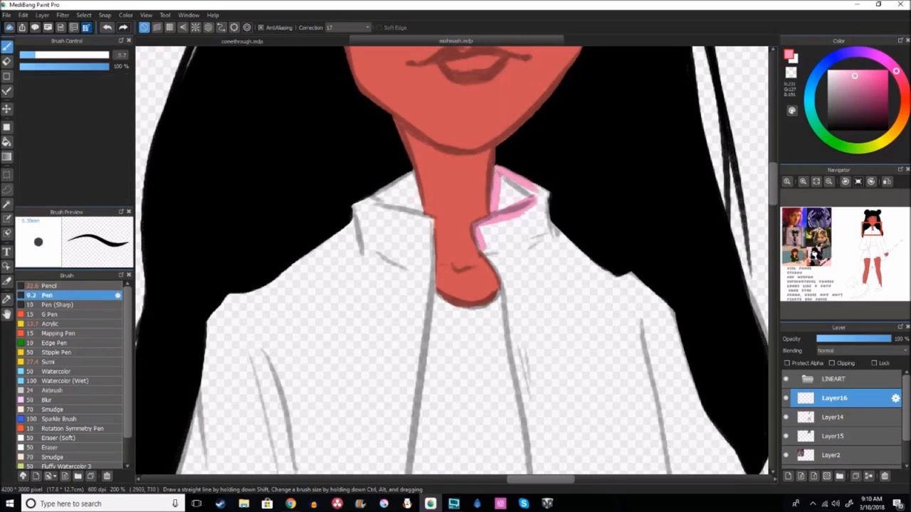
Paint flat red skin, black hair, pale jacket and pink collar with the Pen brush
left_click(51, 324)
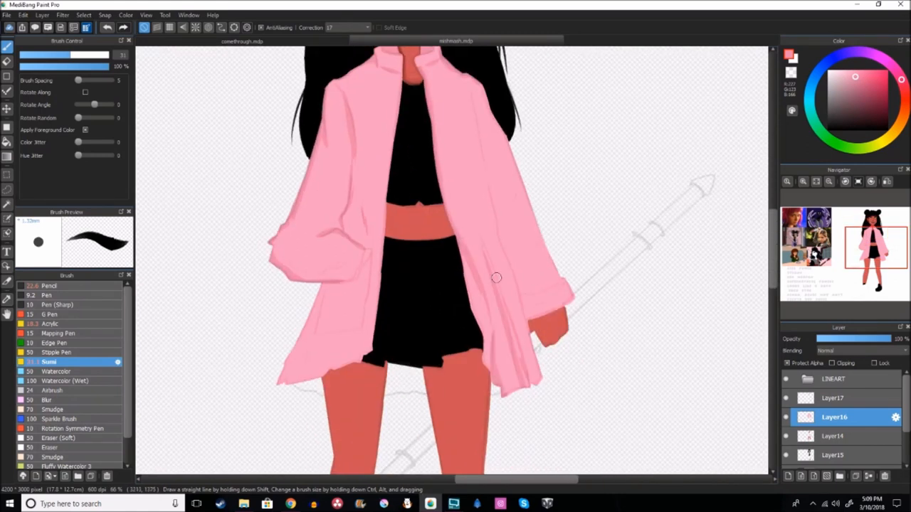
Paint the jacket pink with darker pink fold shading using the Sumi brush on Layer16
scroll("down", 3)
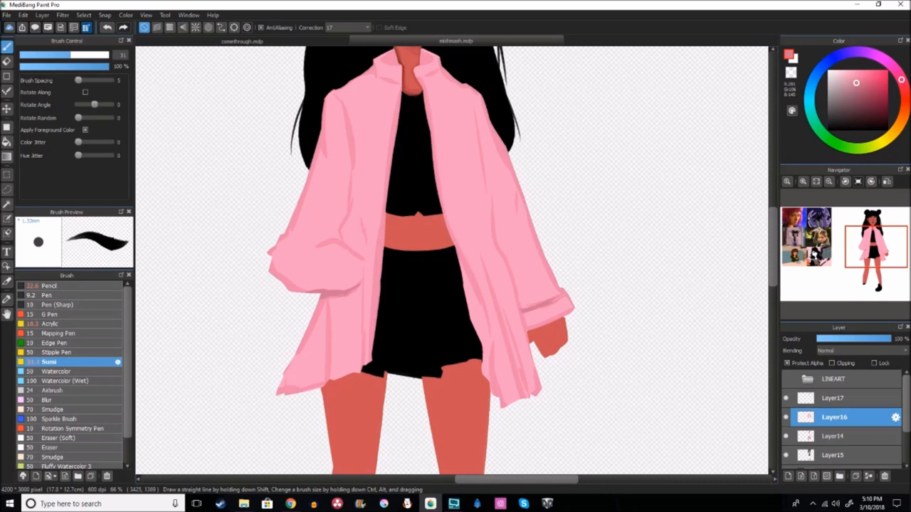
scroll("down", 3)
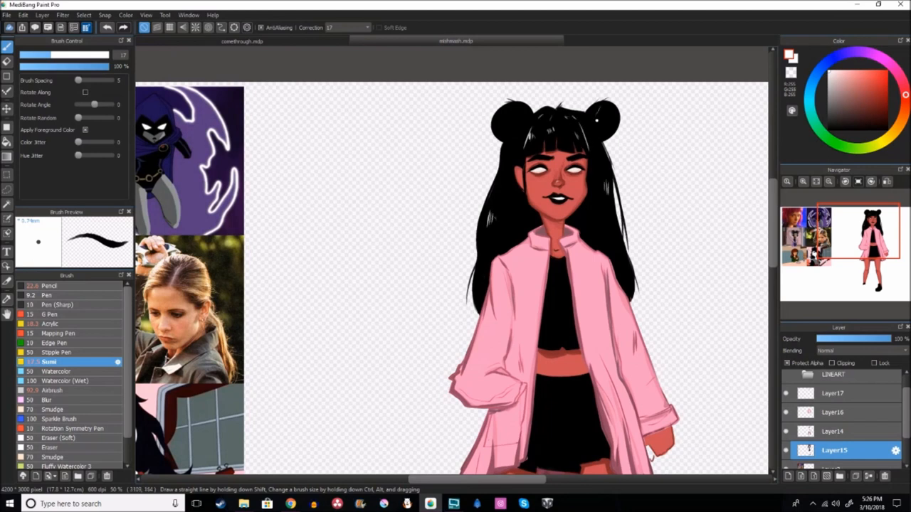
scroll("down", 3)
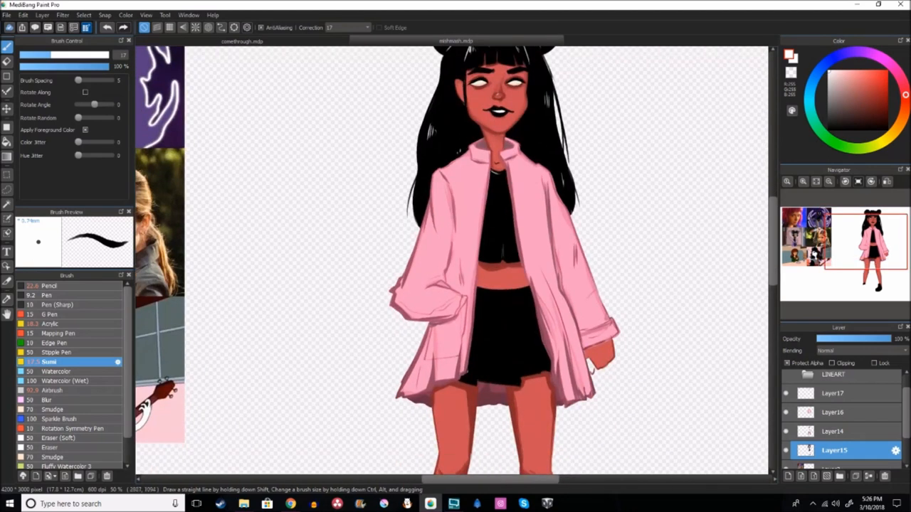